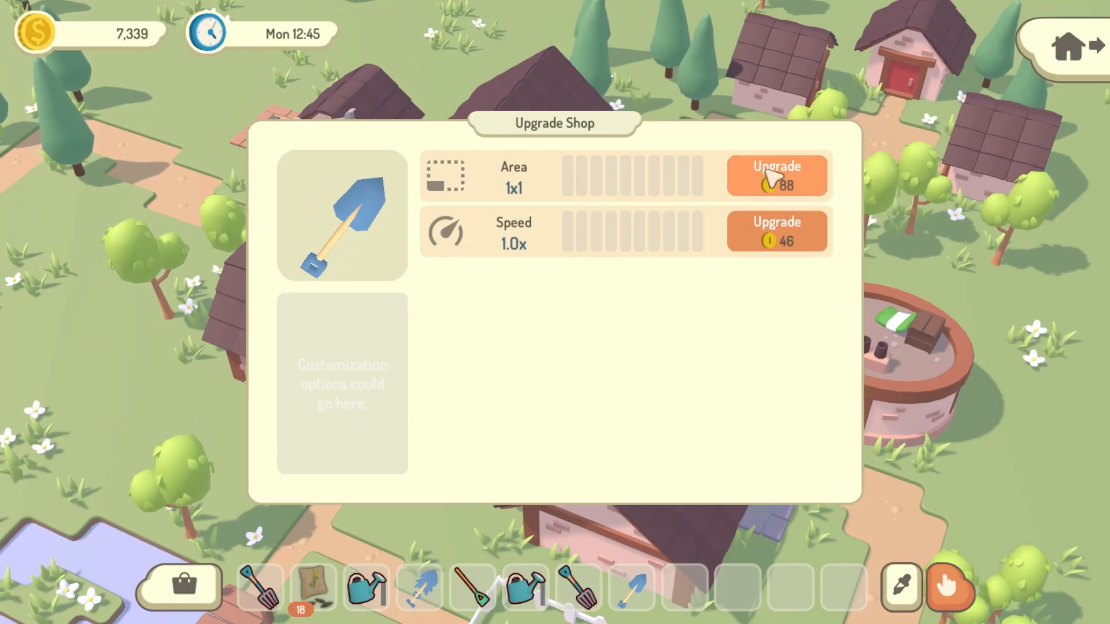
- Upgrade the spade's dig area to 2x2 and its speed to 1.3x
{"action": "left_click", "coordinate": [777, 172]}
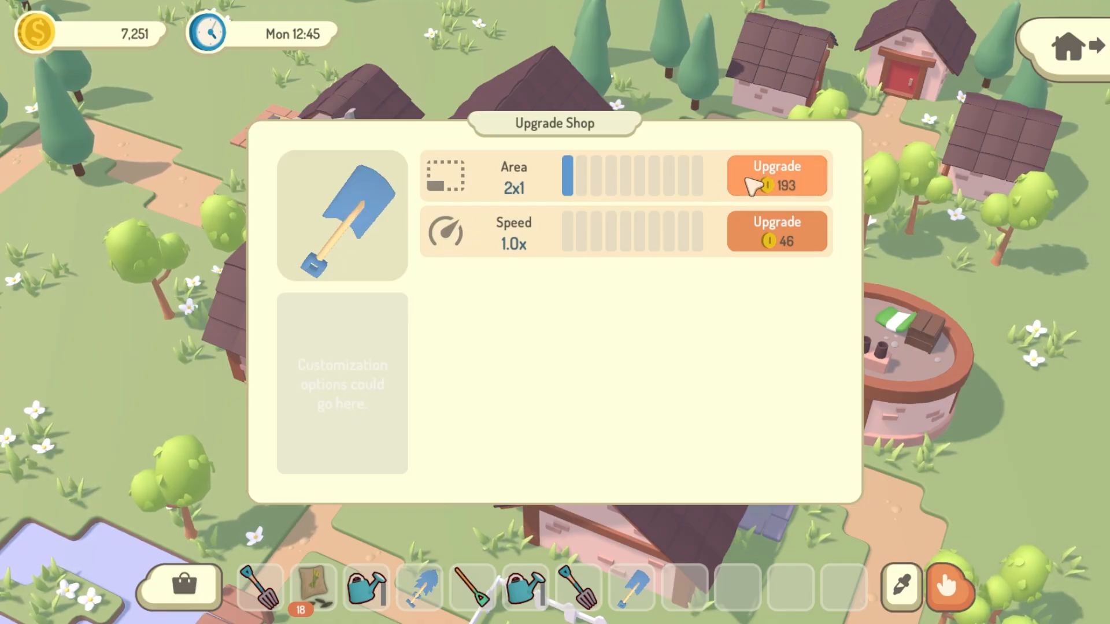
{"action": "left_click", "coordinate": [778, 173]}
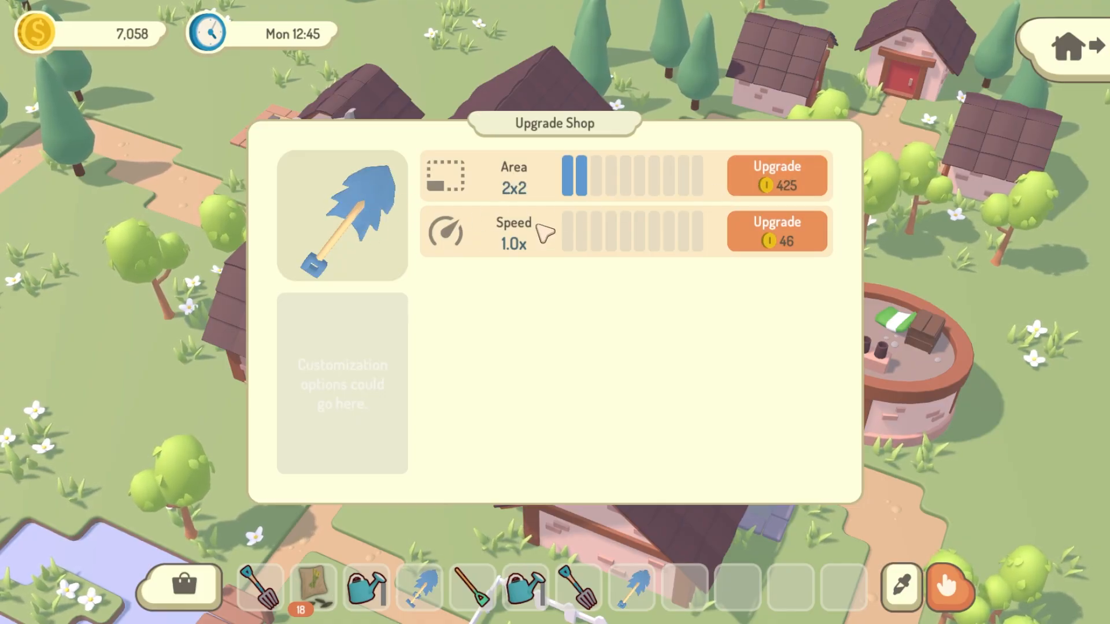
{"action": "left_click", "coordinate": [776, 231]}
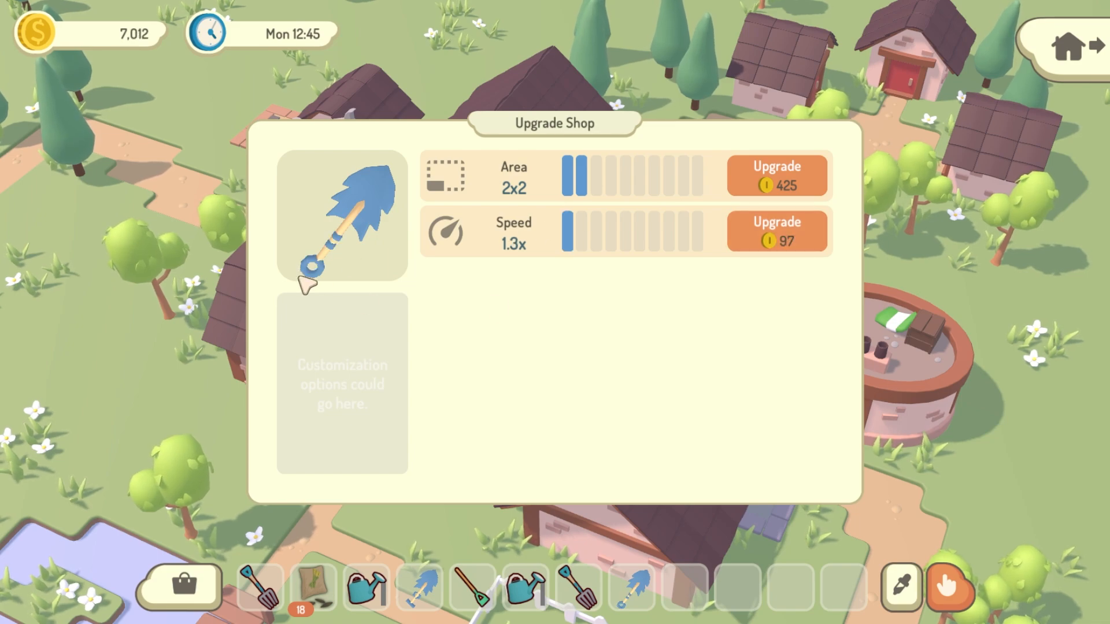
{"action": "left_click", "coordinate": [777, 232]}
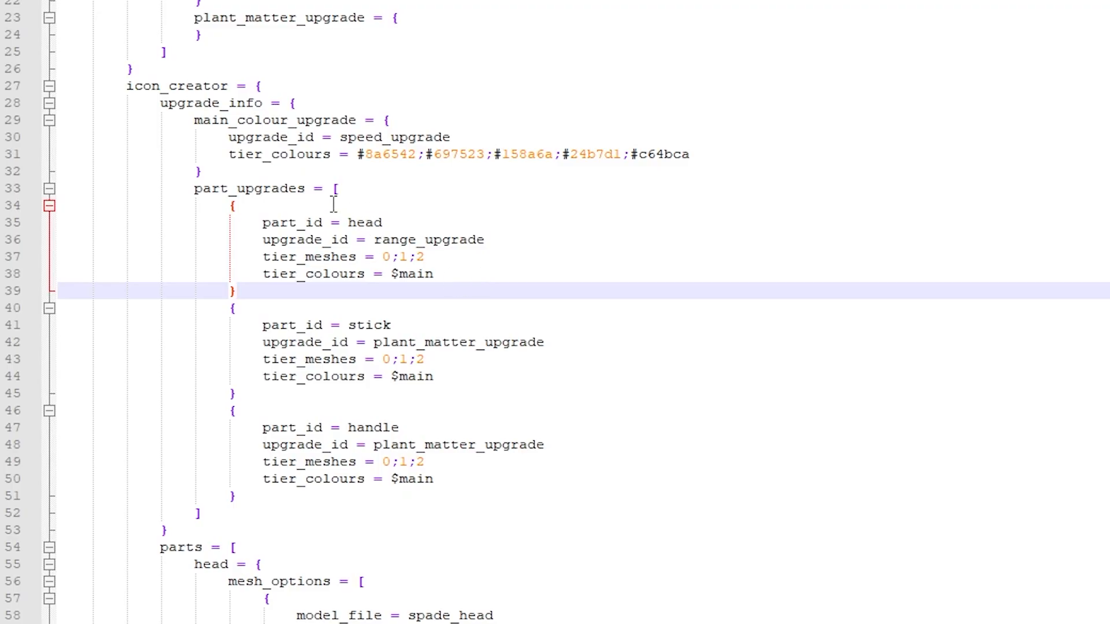
{"action": "left_click", "coordinate": [234, 205]}
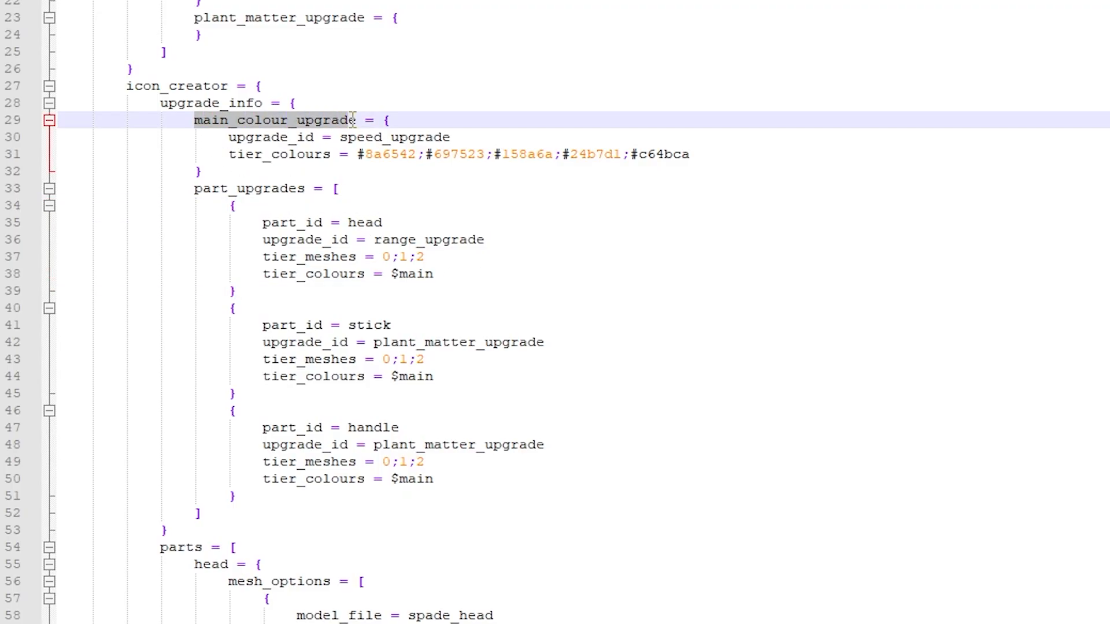
{"action": "double_click", "coordinate": [271, 120]}
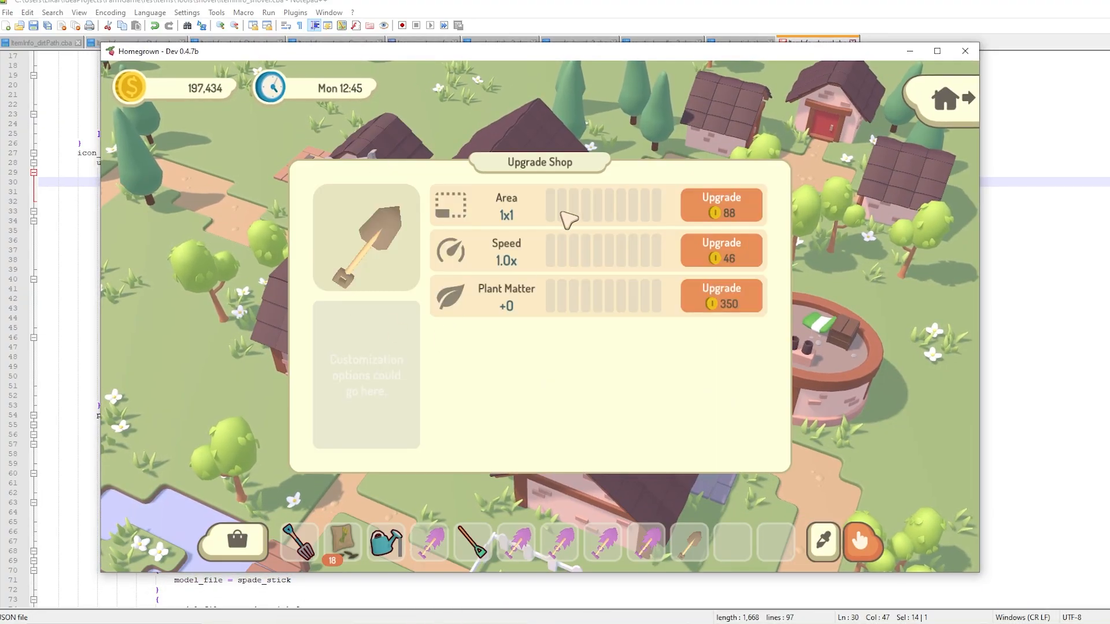
- Upgrade the spade's dig area to 2x2 and Plant Matter to +2
{"action": "left_click", "coordinate": [721, 204]}
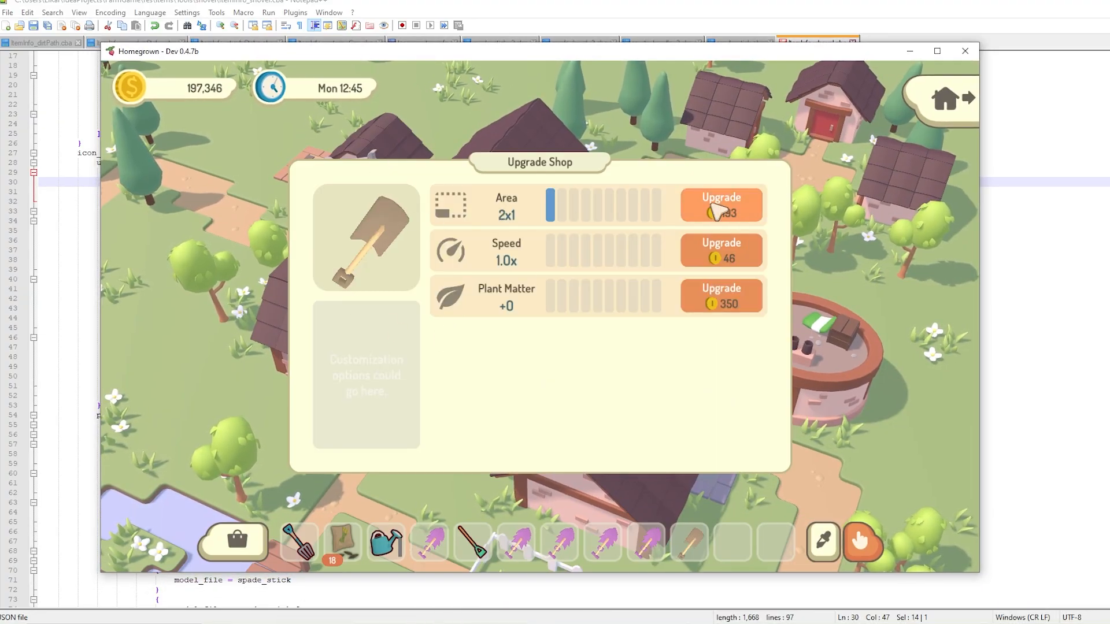
{"action": "left_click", "coordinate": [721, 204]}
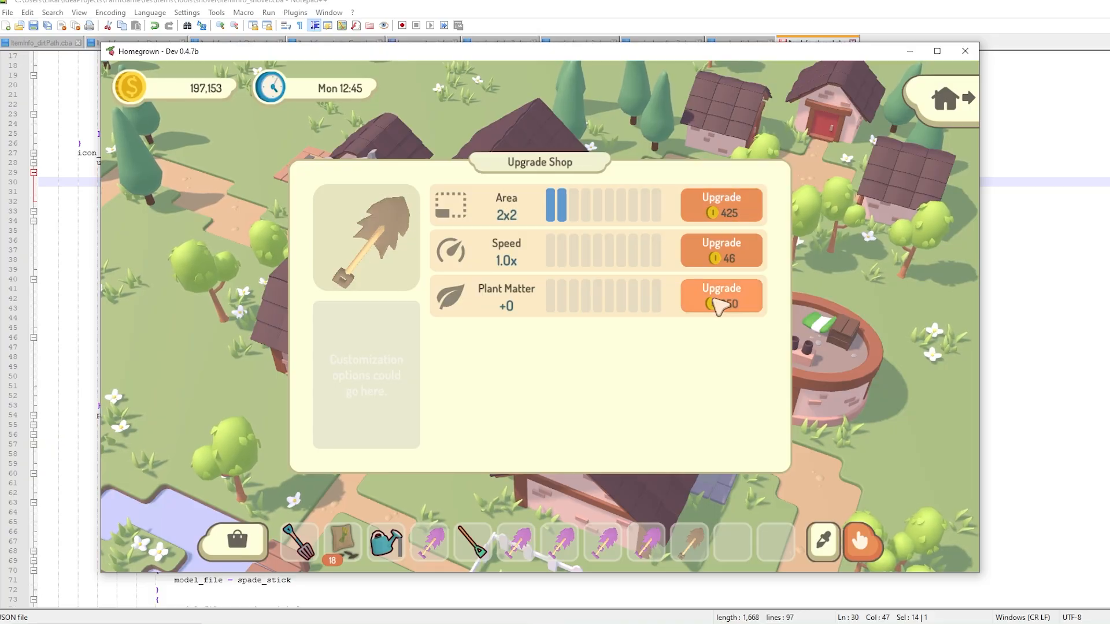
{"action": "left_click", "coordinate": [722, 296]}
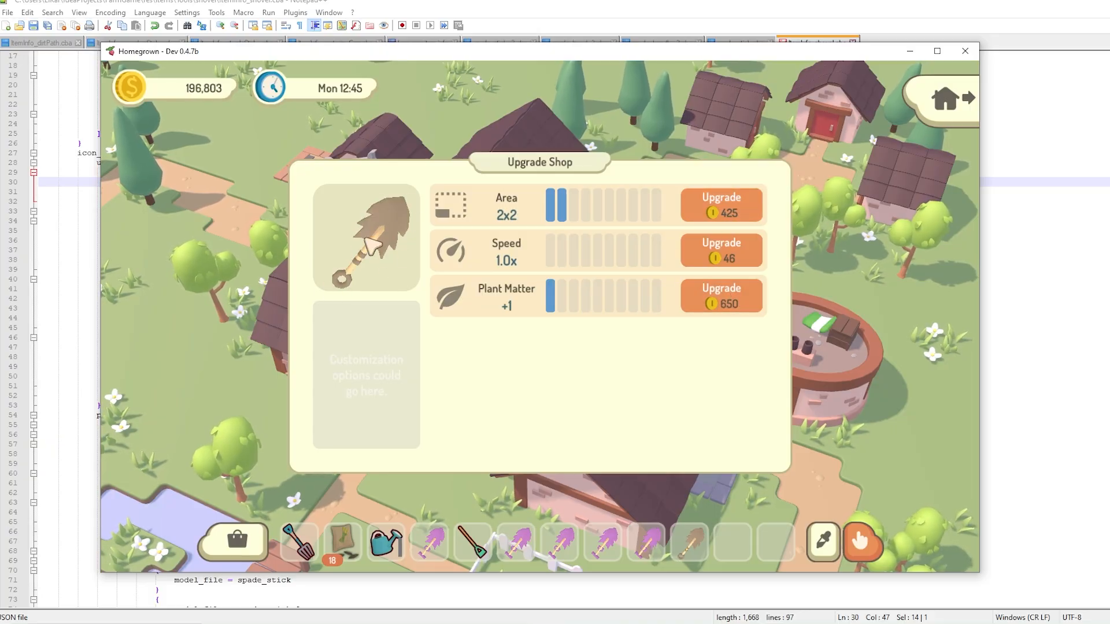
{"action": "left_click", "coordinate": [721, 296]}
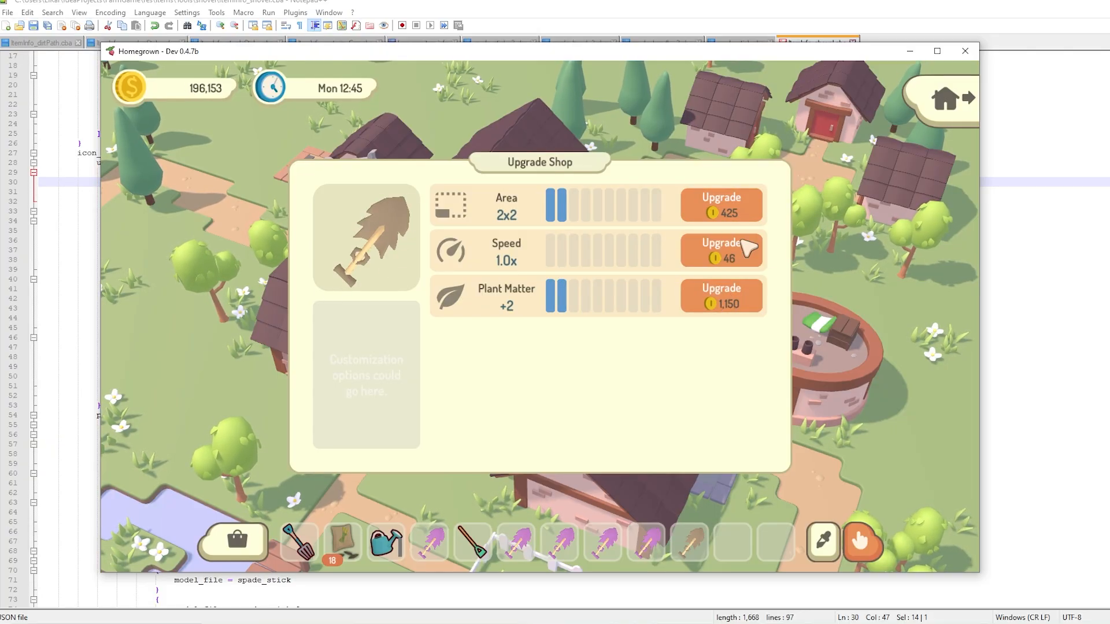
- Raise the spade's speed through 1.3x and 1.6x to 2.0x, recolouring its head blue
{"action": "left_click", "coordinate": [721, 249]}
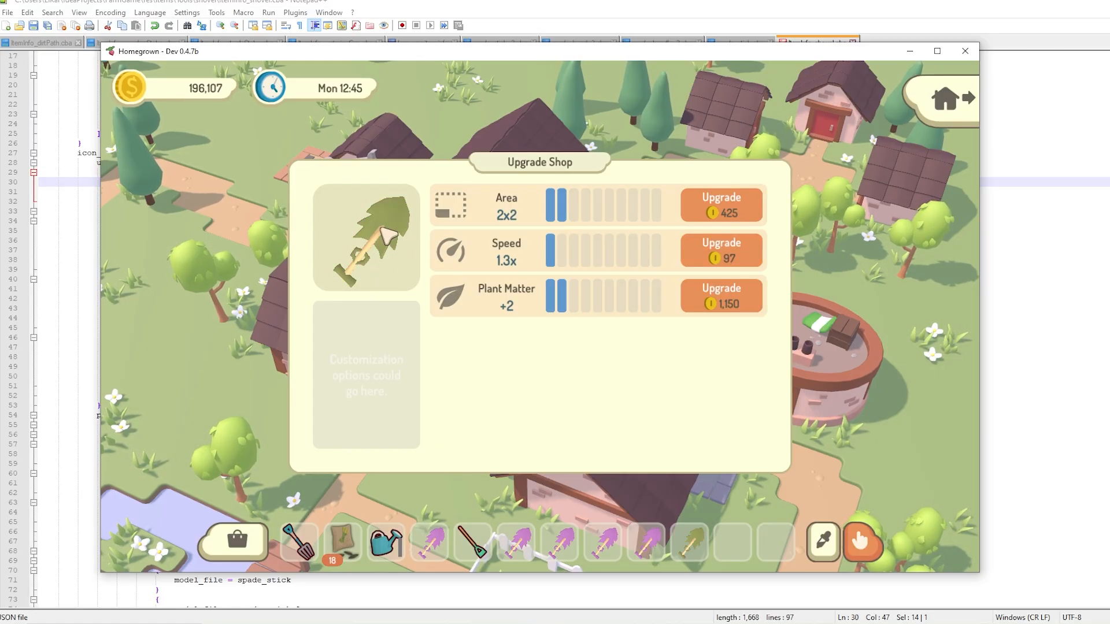
{"action": "left_click", "coordinate": [721, 250]}
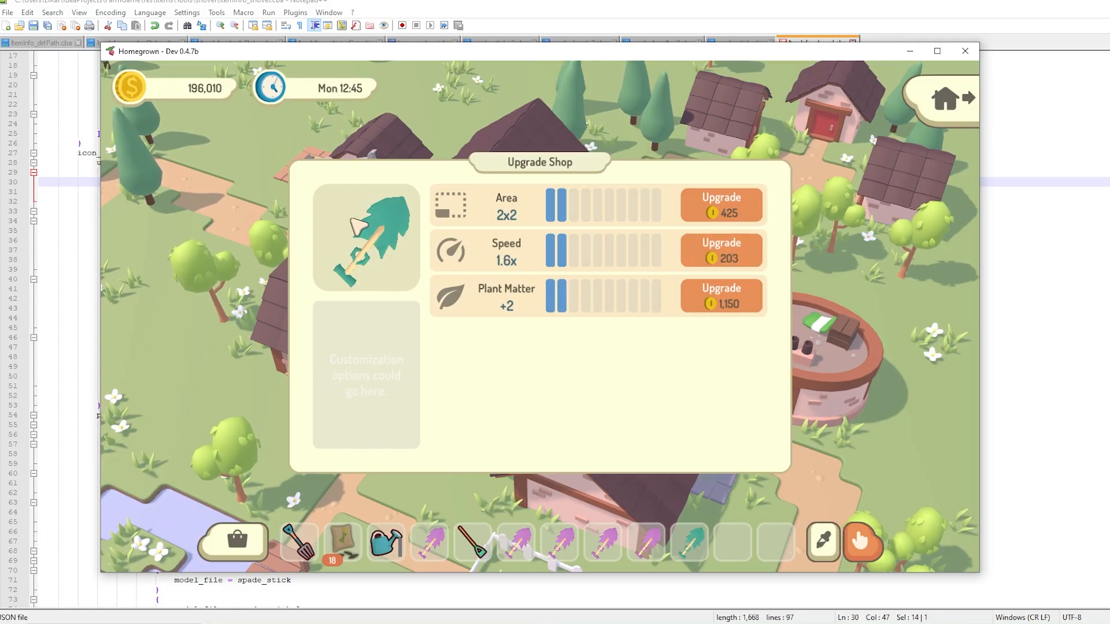
{"action": "left_click", "coordinate": [721, 251]}
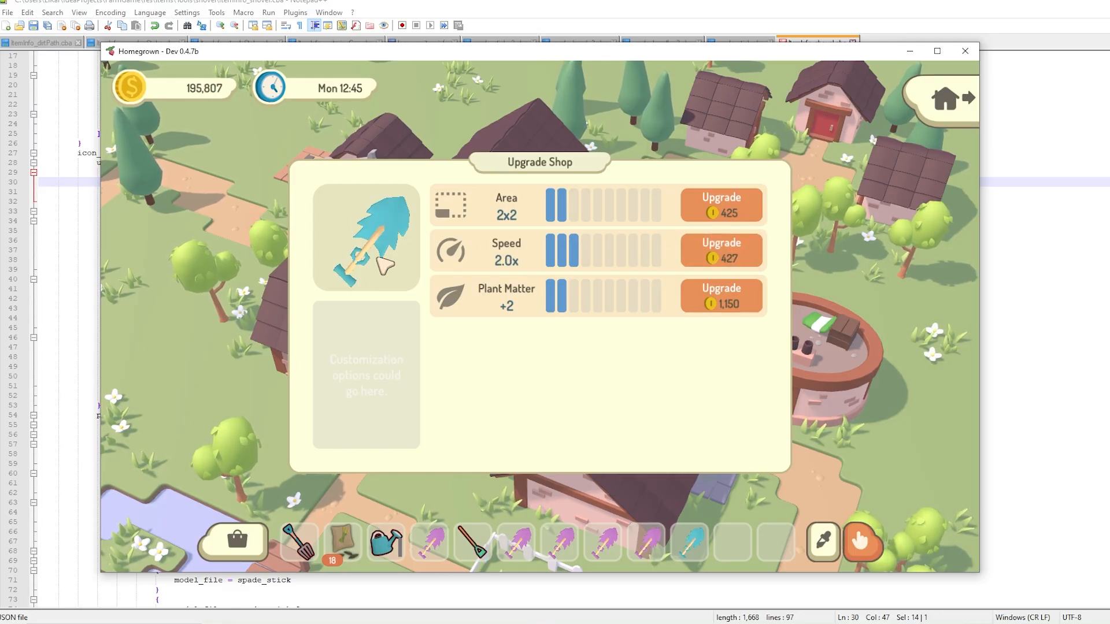